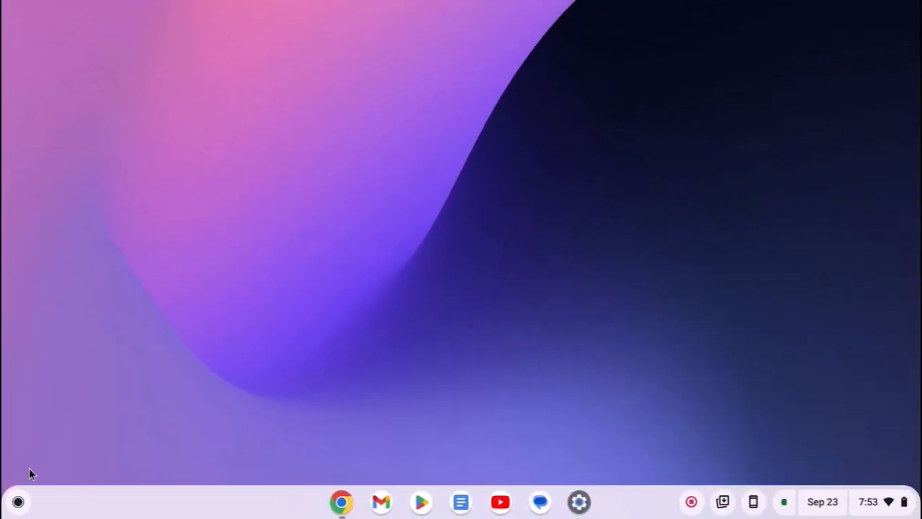
Open Settings from the launcher and go to Connected devices, showing the linked Pixel 6a.
{"action": "left_click", "coordinate": [17, 501]}
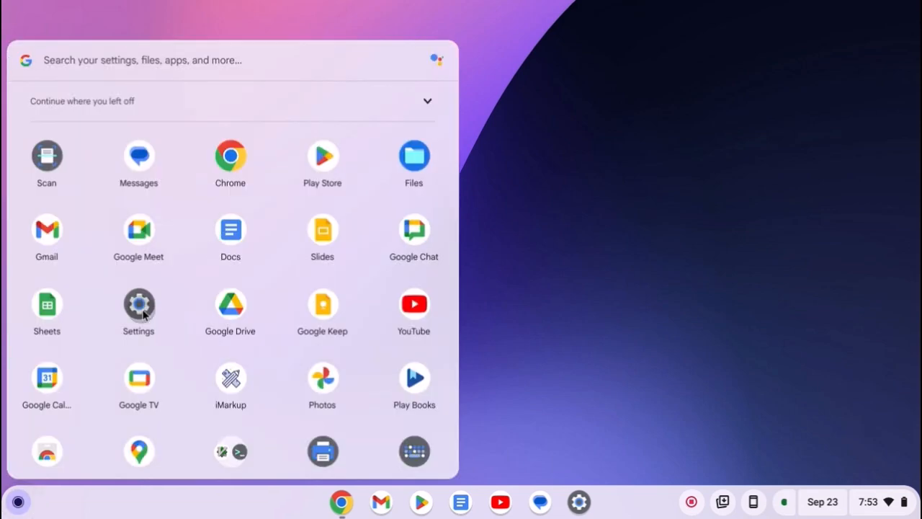
{"action": "left_click", "coordinate": [138, 303]}
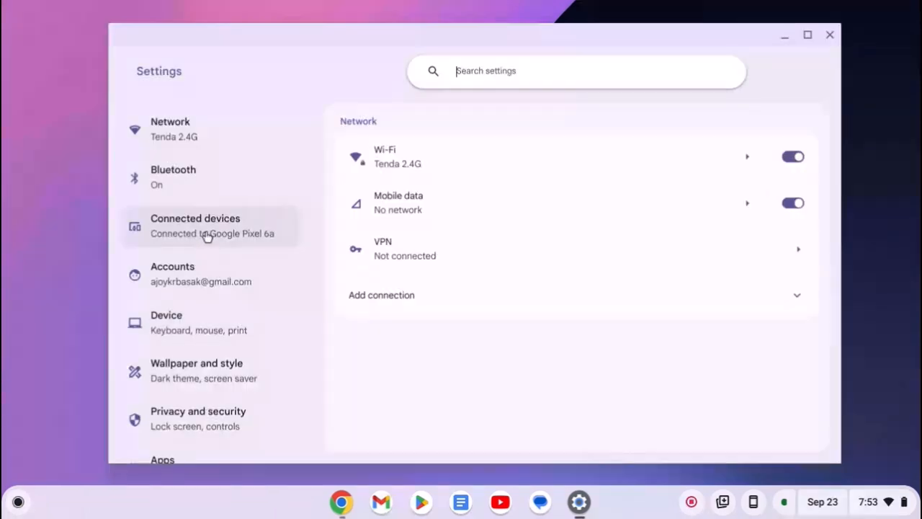
{"action": "left_click", "coordinate": [195, 226]}
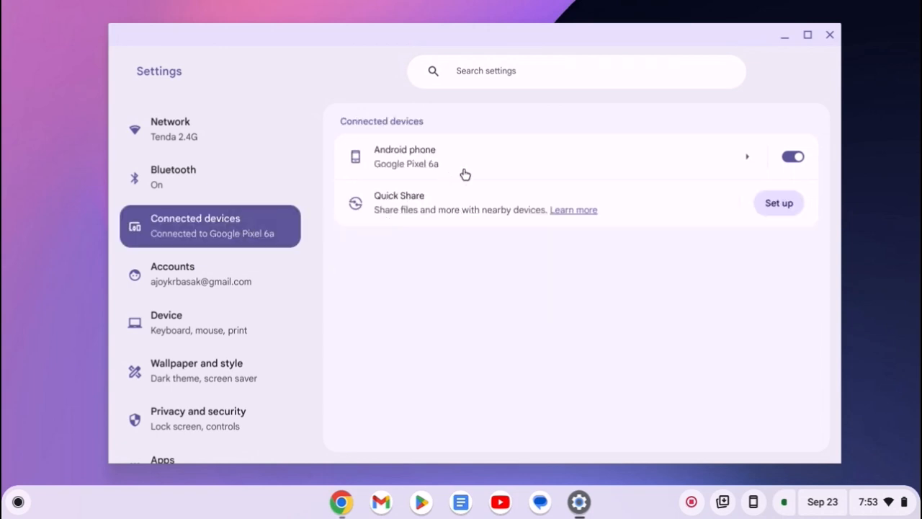
{"action": "mouse_move", "coordinate": [413, 167]}
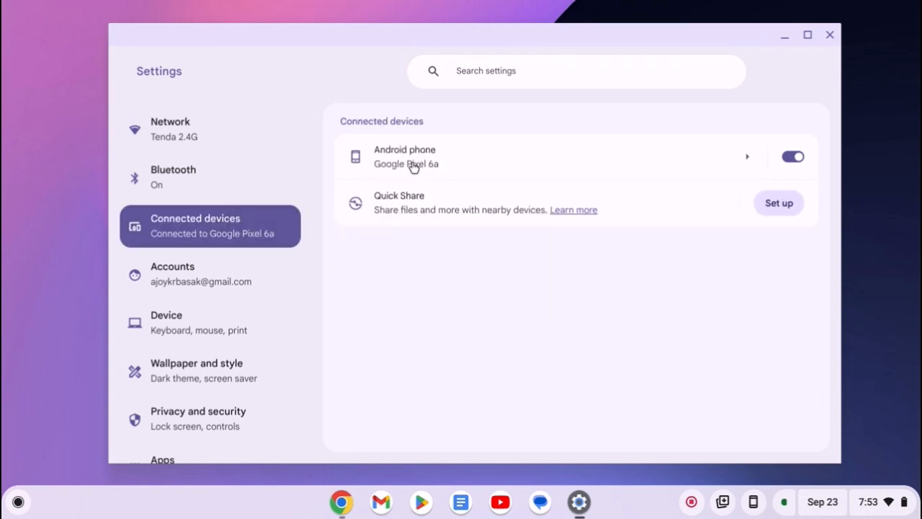
{"action": "mouse_move", "coordinate": [533, 154]}
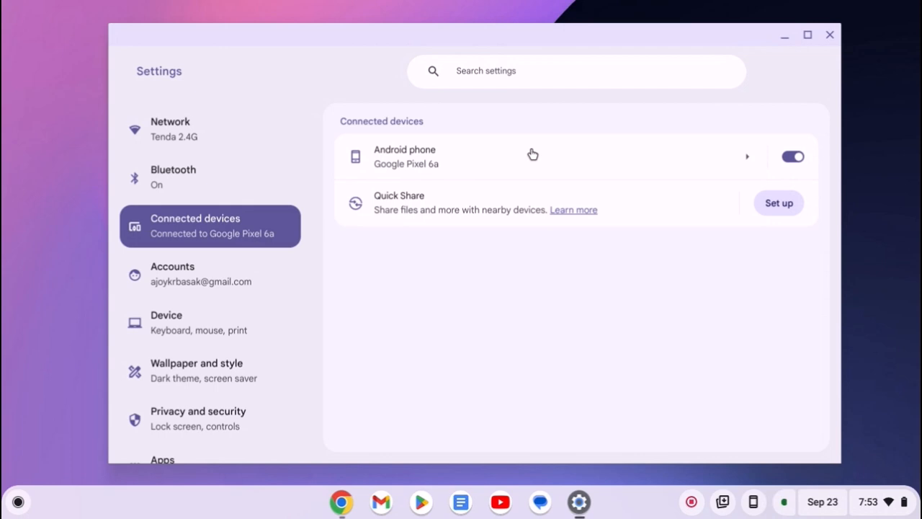
{"action": "mouse_move", "coordinate": [870, 25]}
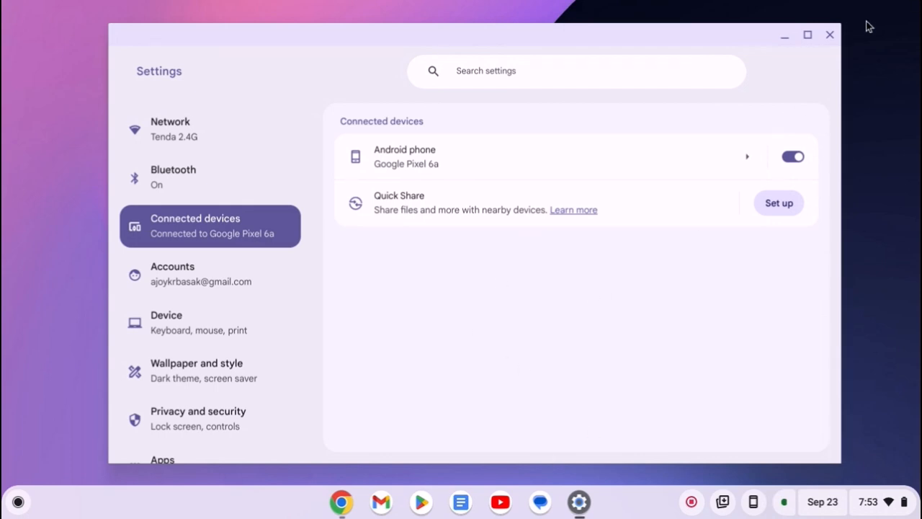
{"action": "mouse_move", "coordinate": [422, 369]}
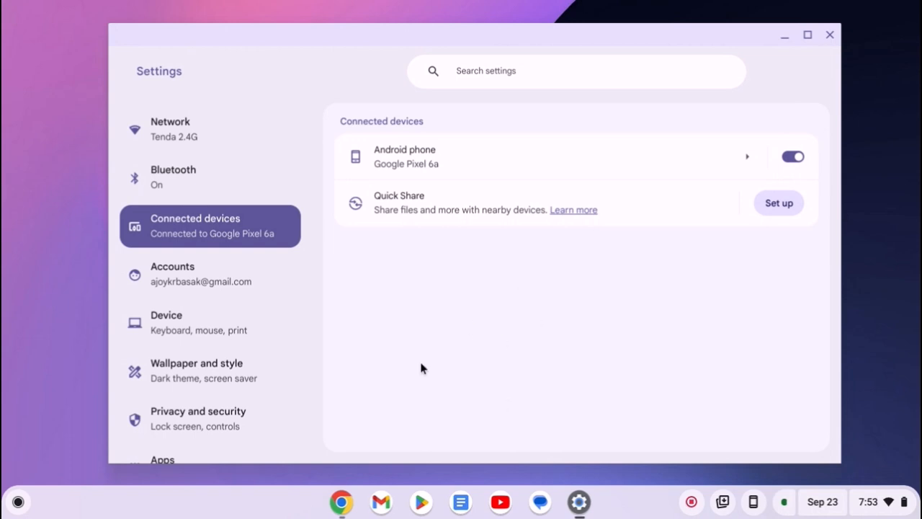
{"action": "mouse_move", "coordinate": [513, 154]}
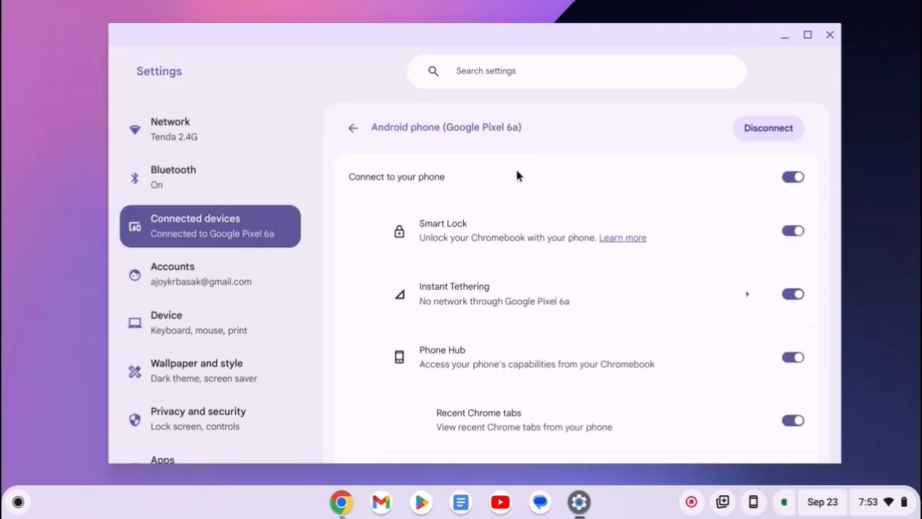
Check the Pixel 6a's Smart Lock, Instant Tethering and Phone Hub toggles, then minimize Settings.
{"action": "scroll", "scroll_direction": "down", "scroll_amount": 3}
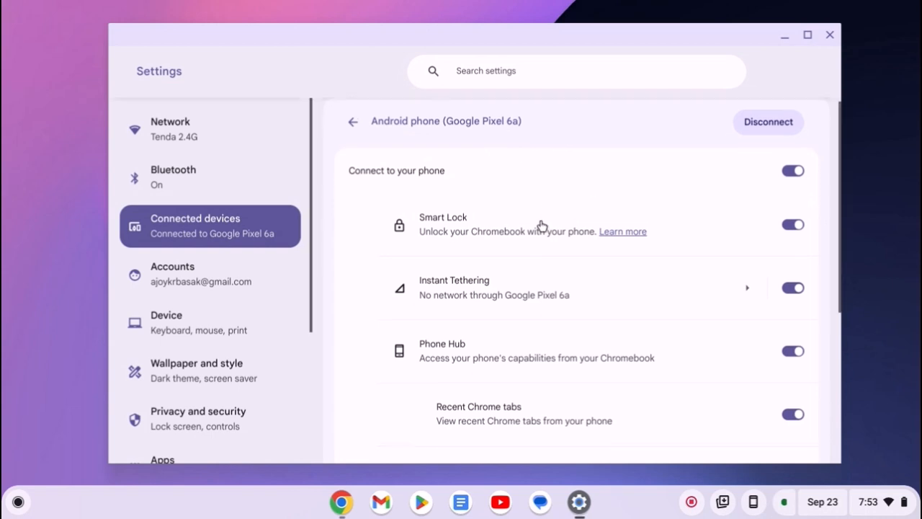
{"action": "scroll", "scroll_direction": "down", "scroll_amount": 3}
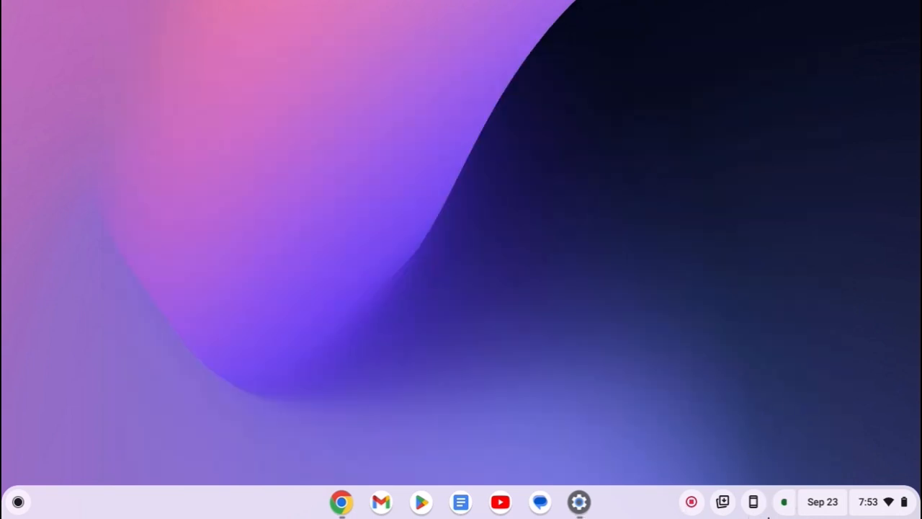
{"action": "mouse_move", "coordinate": [754, 504]}
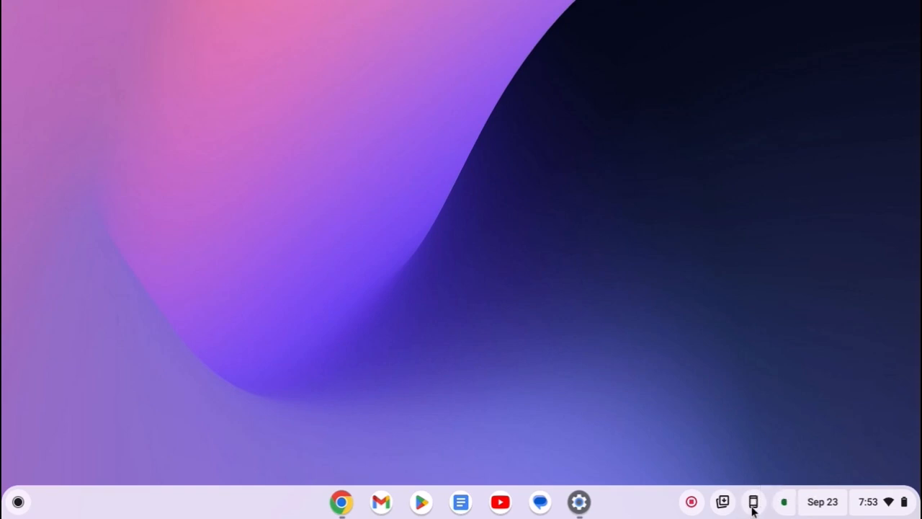
{"action": "mouse_move", "coordinate": [643, 512]}
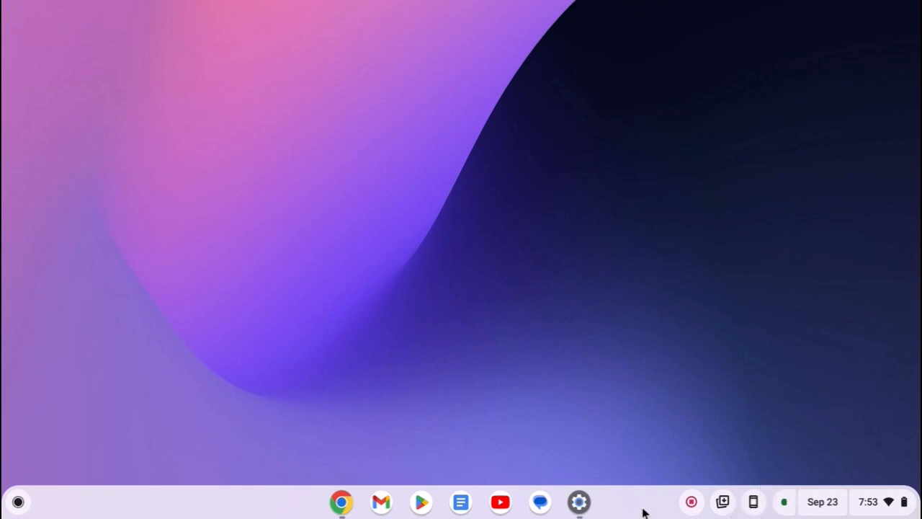
{"action": "left_click", "coordinate": [579, 502]}
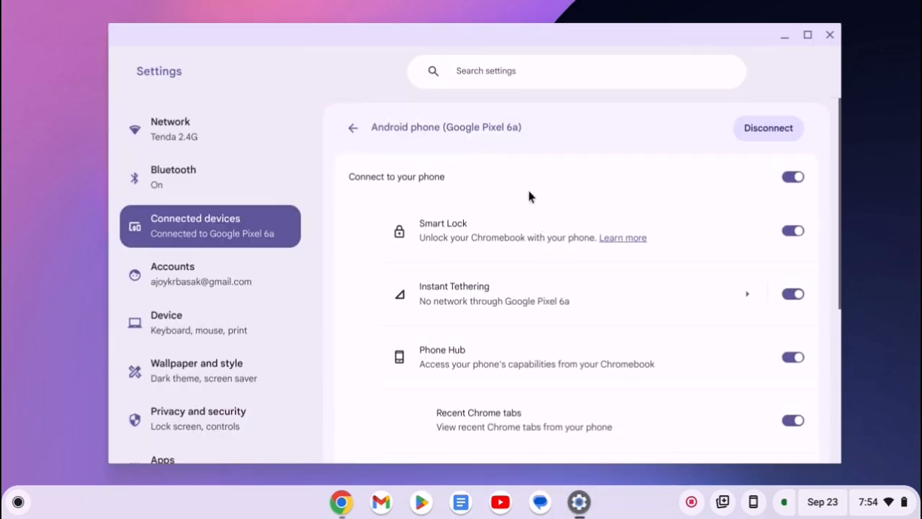
{"action": "mouse_move", "coordinate": [702, 376]}
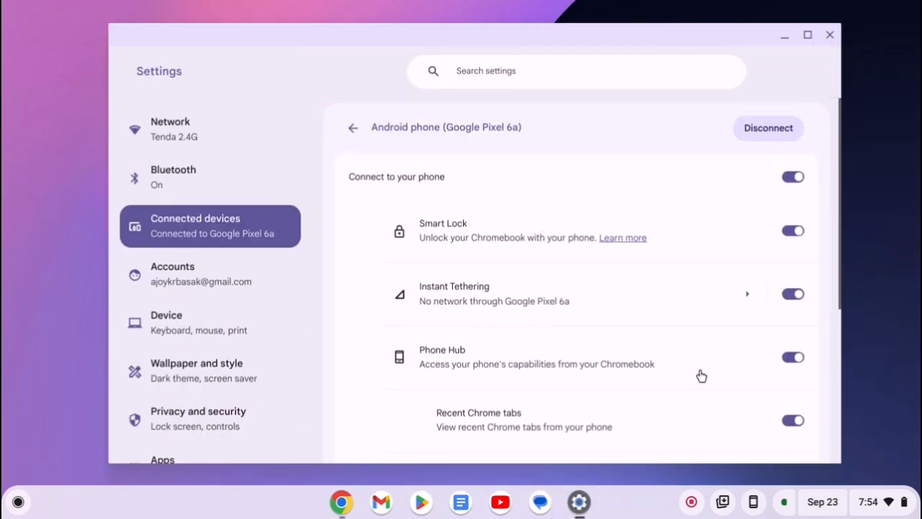
{"action": "left_click", "coordinate": [830, 34]}
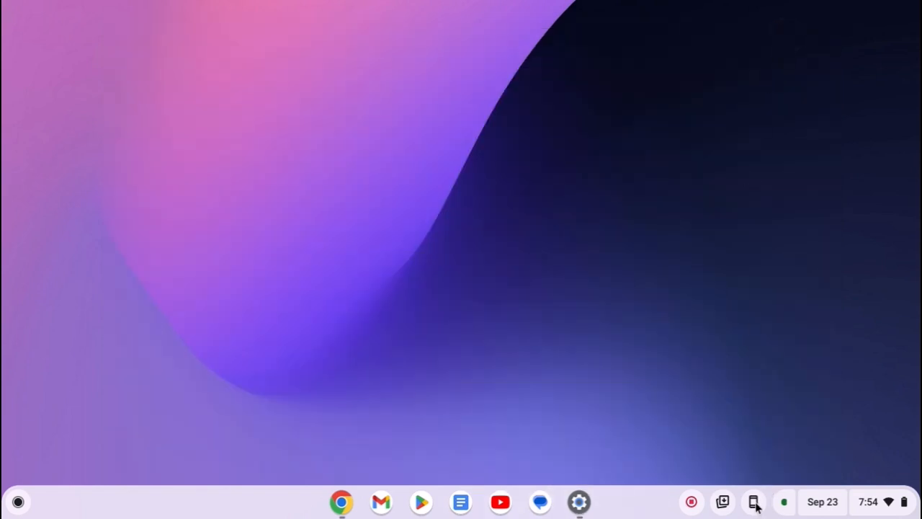
Open Phone Hub from the shelf to see 53% battery, Hotspot, Silence, Locate and recent apps.
{"action": "left_click", "coordinate": [754, 502]}
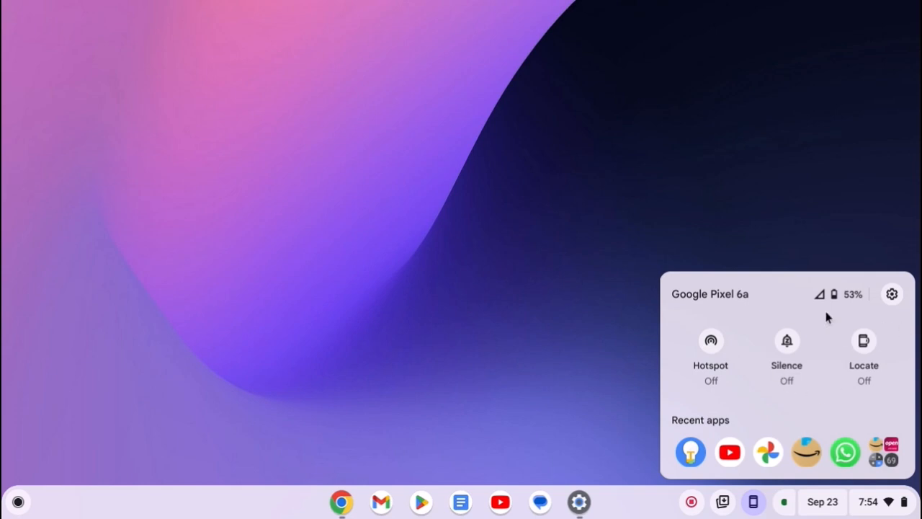
{"action": "mouse_move", "coordinate": [857, 384]}
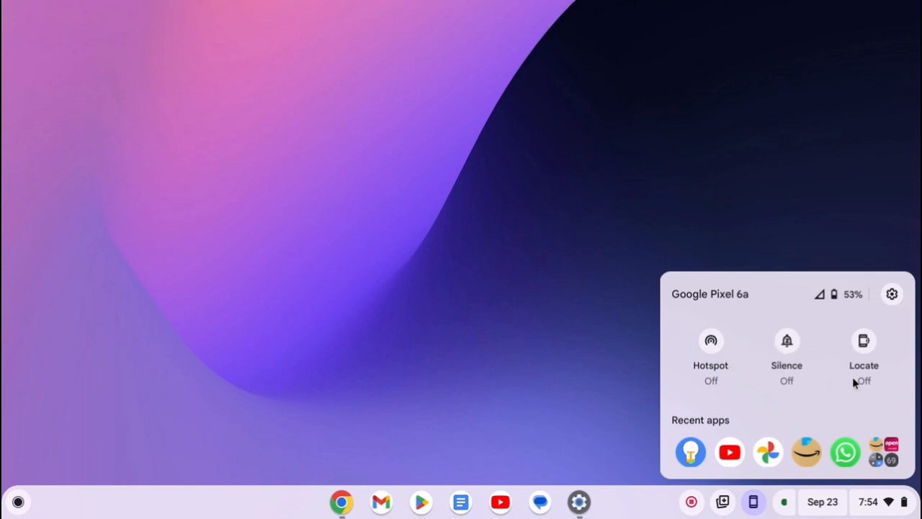
{"action": "mouse_move", "coordinate": [766, 428]}
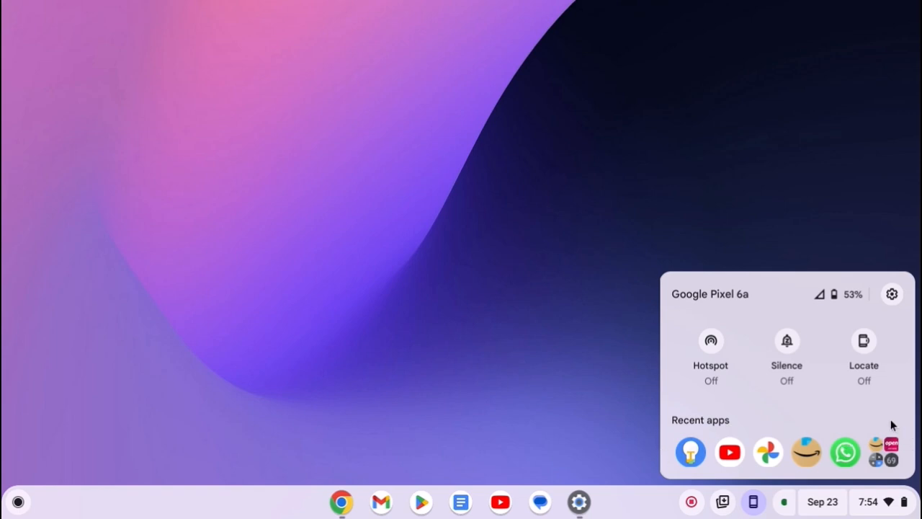
{"action": "mouse_move", "coordinate": [844, 429]}
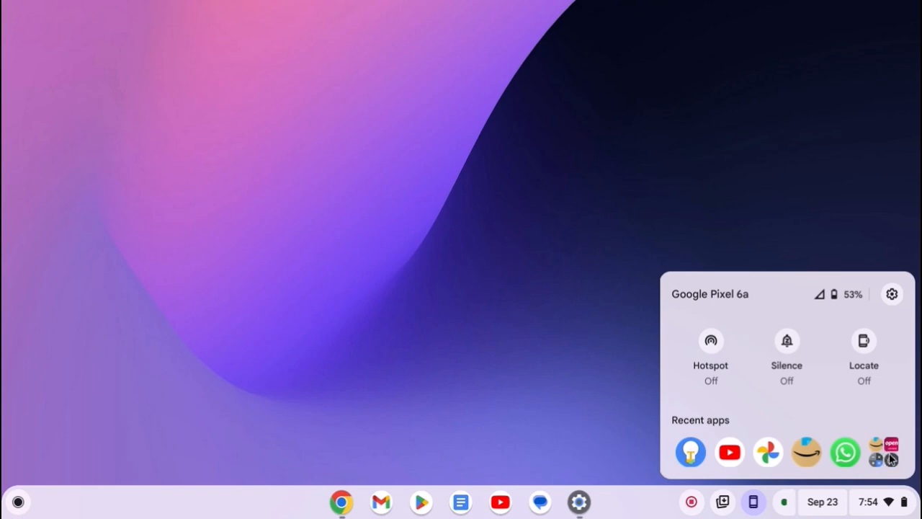
Open the full phone apps list and scroll through it to find Pixel Tips.
{"action": "left_click", "coordinate": [891, 459]}
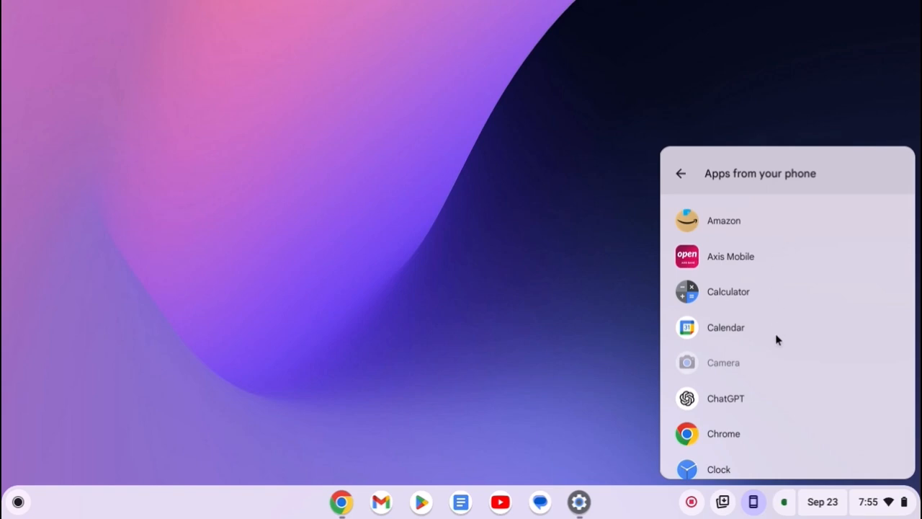
{"action": "scroll", "scroll_direction": "down", "scroll_amount": 3}
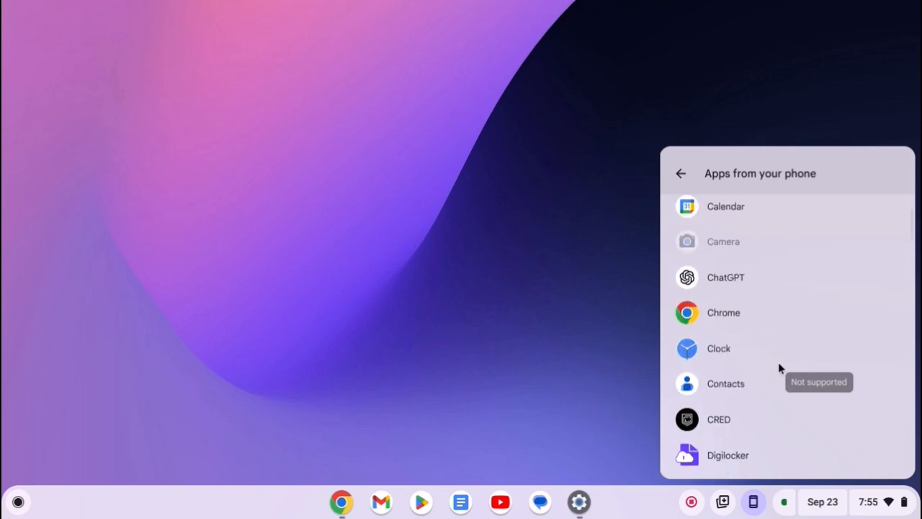
{"action": "scroll", "scroll_direction": "down", "scroll_amount": 3}
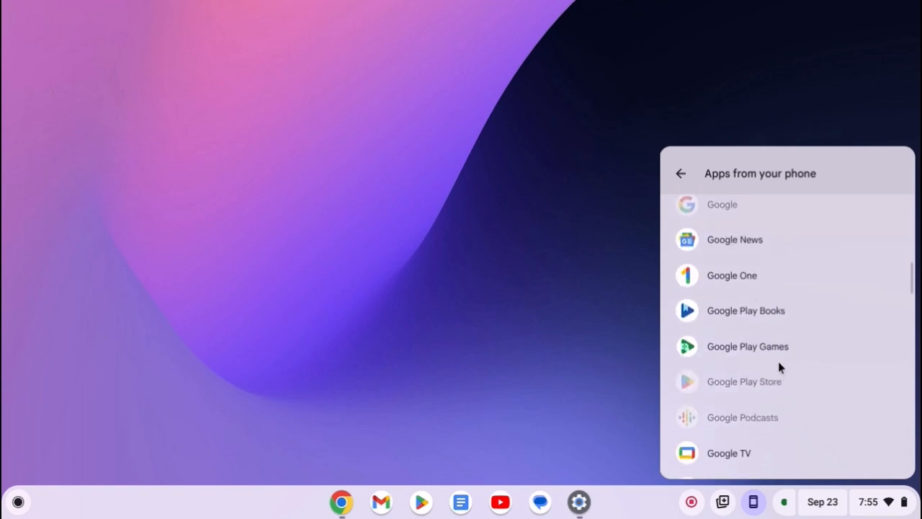
{"action": "scroll", "scroll_direction": "down", "scroll_amount": 3}
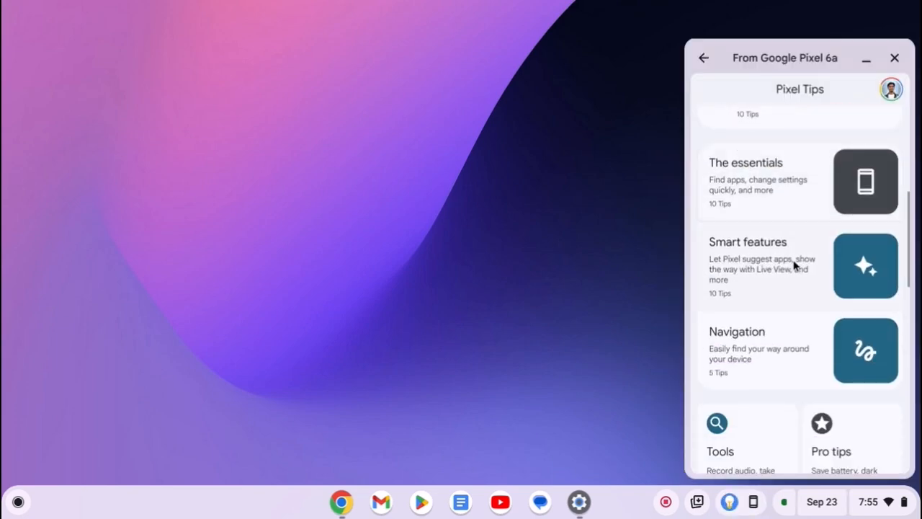
Scroll through the Pixel Tips categories, then close the streamed app window.
{"action": "scroll", "scroll_direction": "down", "scroll_amount": 3}
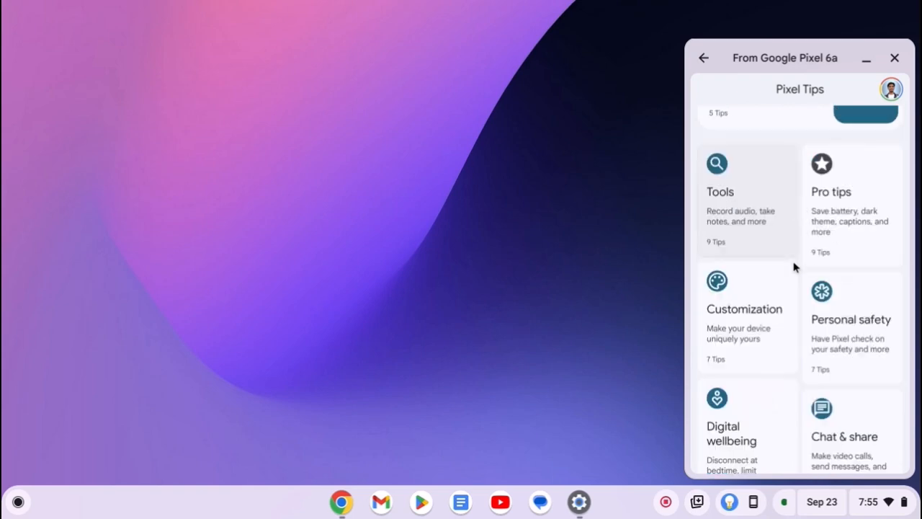
{"action": "mouse_move", "coordinate": [537, 122]}
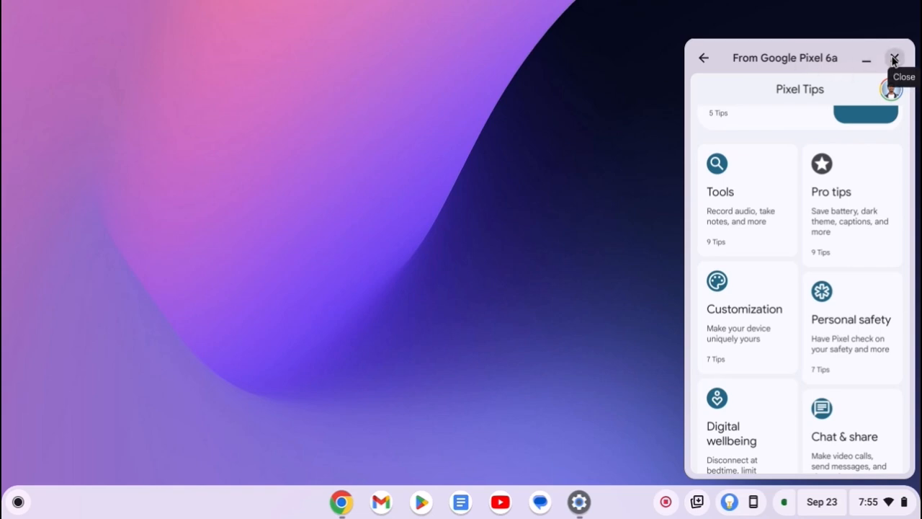
{"action": "left_click", "coordinate": [895, 57]}
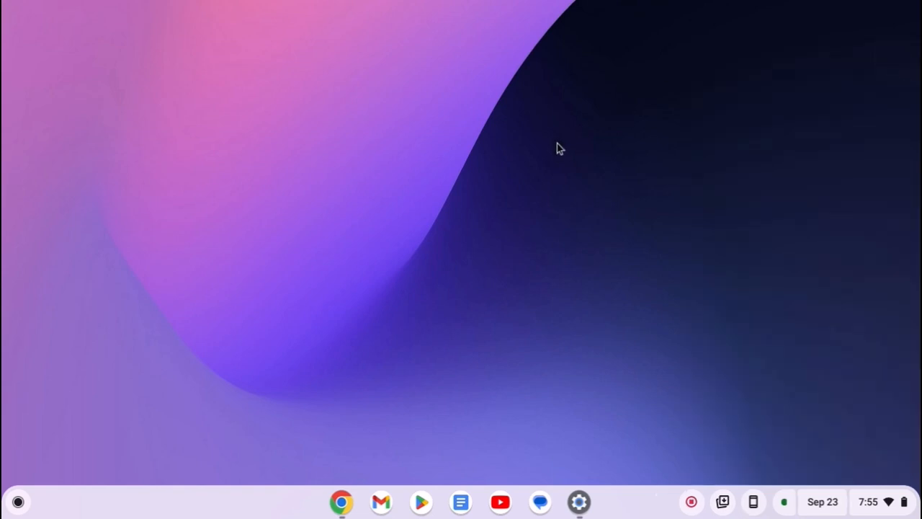